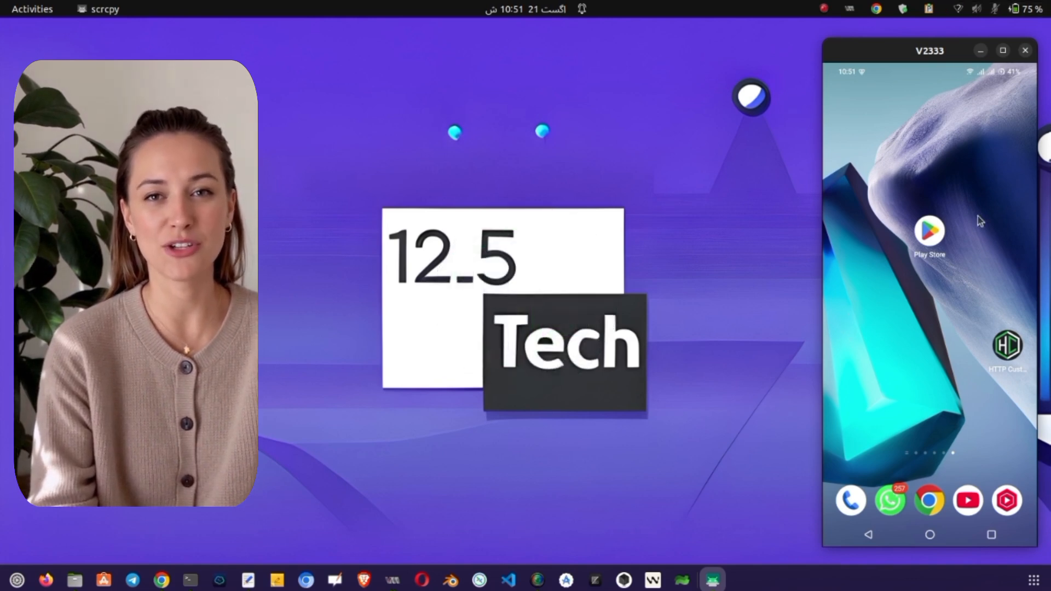
mouse_move(937, 241)
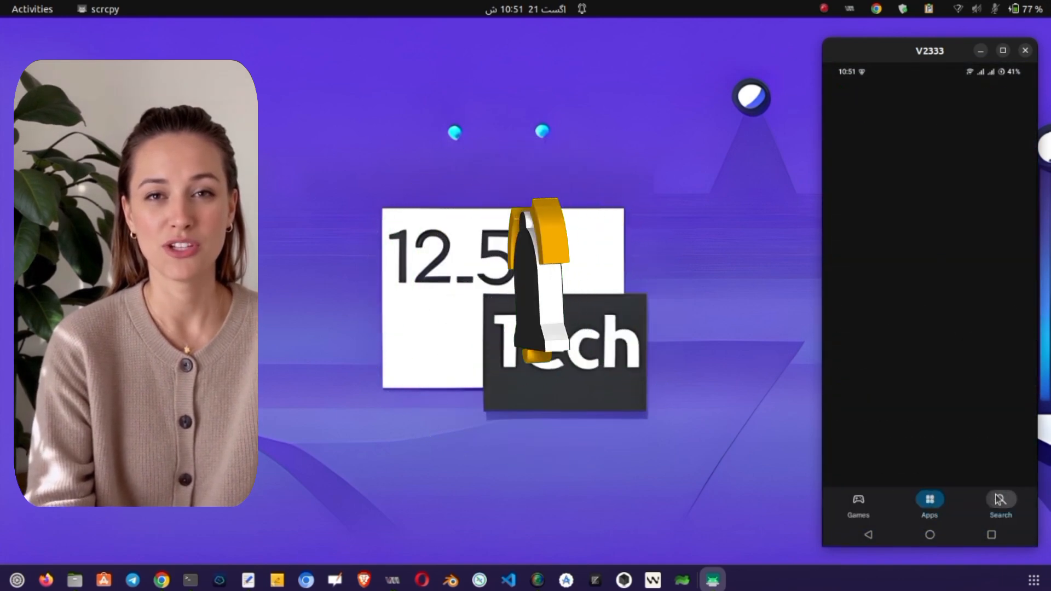
Search the Play Store for 'http custom' and 'every proxy' to confirm both installed, then return home.
click(999, 502)
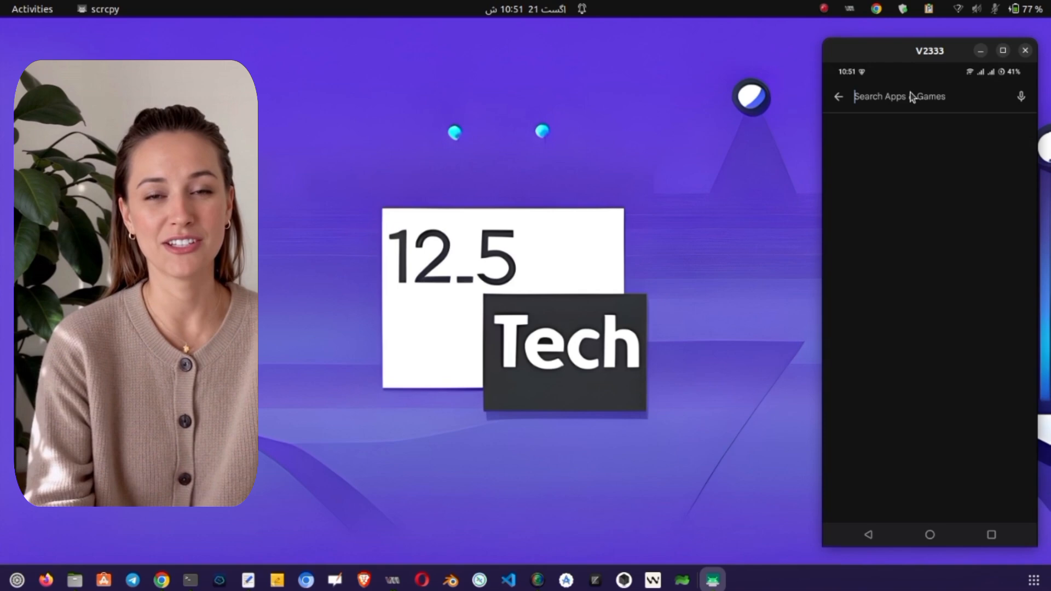
text(http)
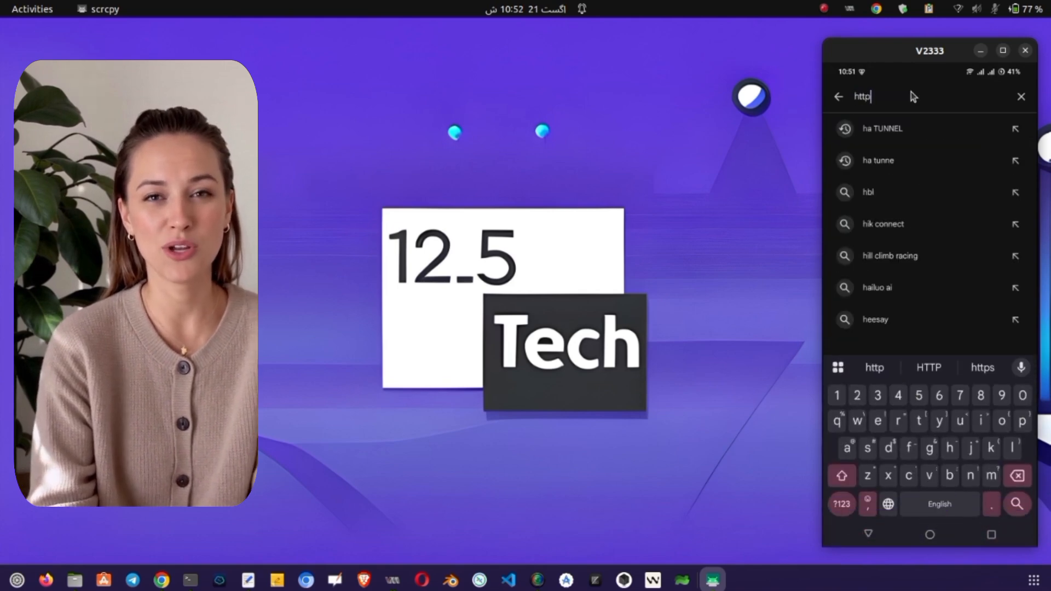
text(custom)
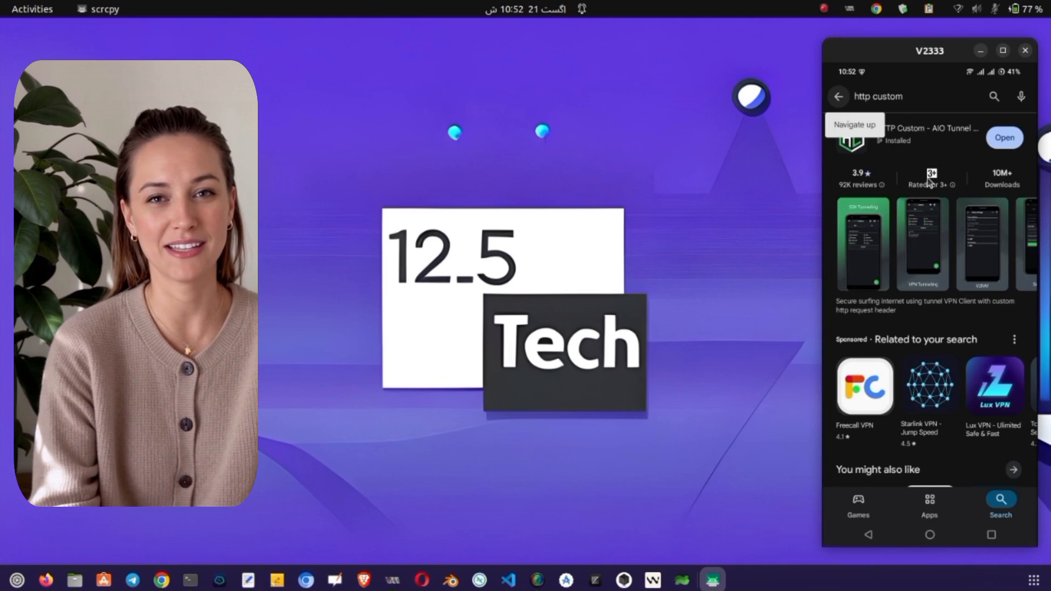
mouse_move(944, 95)
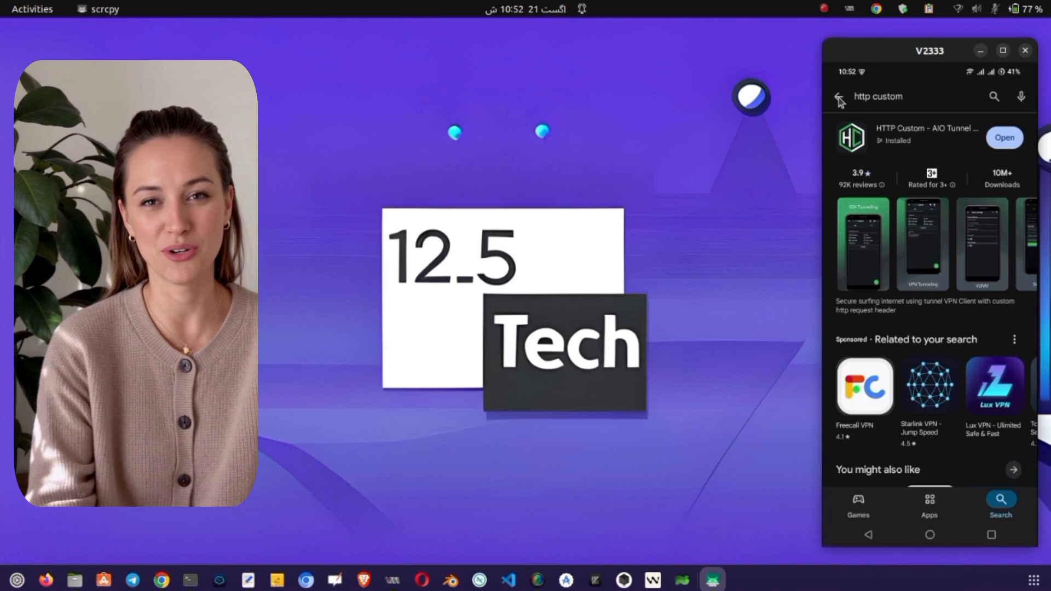
click(840, 97)
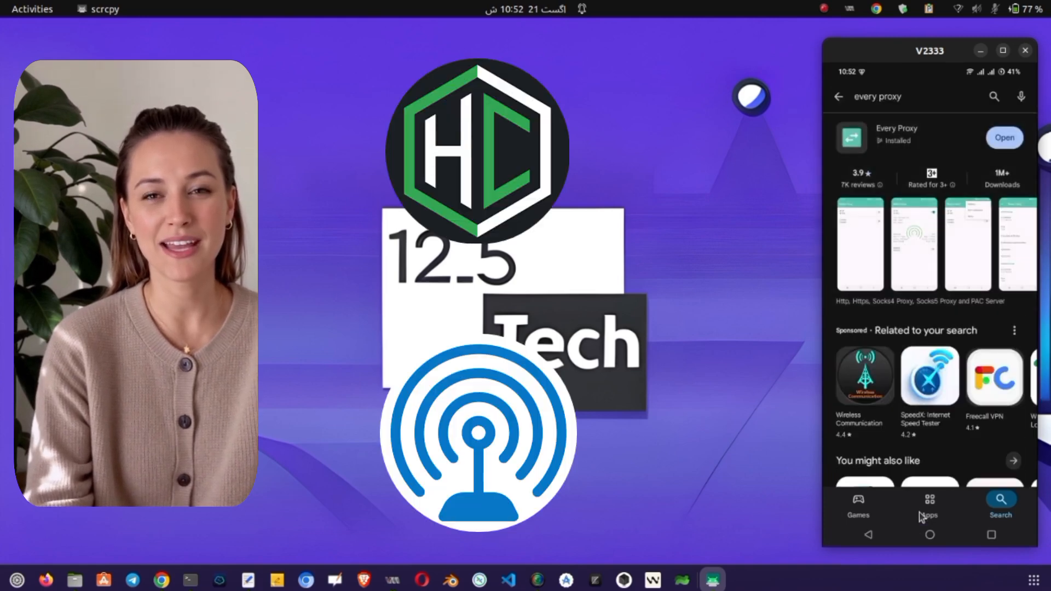
click(930, 535)
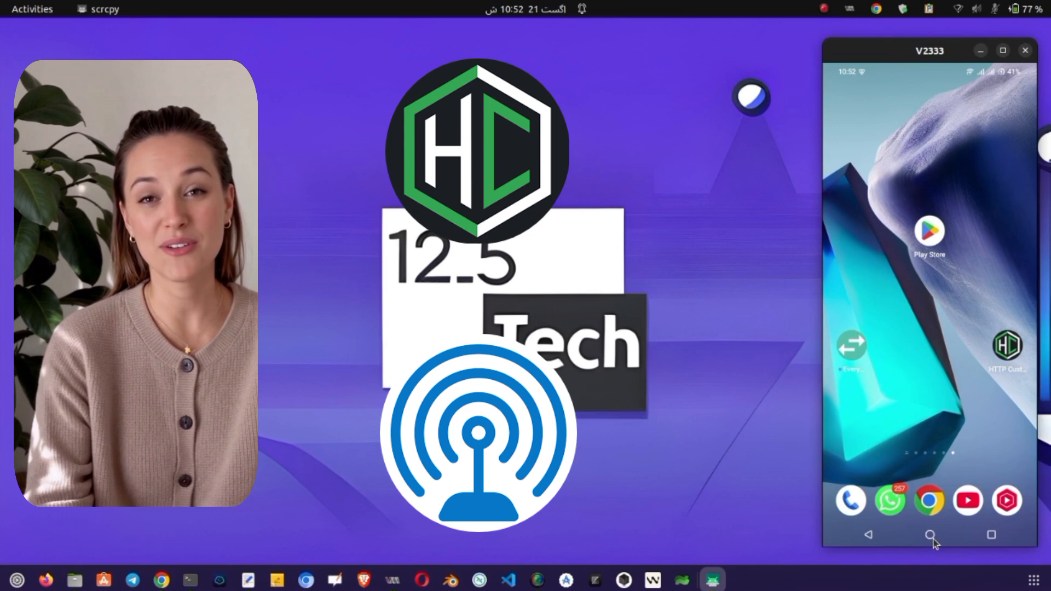
Launch HTTP Custom and connect its UDP Custom tunnel so the phone's VPN is active.
click(1007, 345)
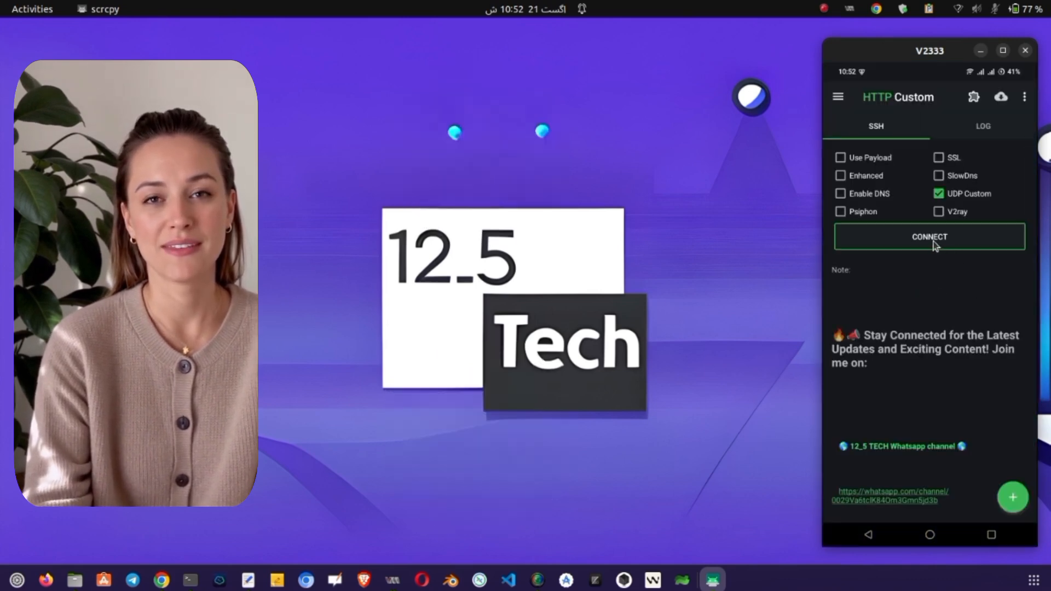
click(929, 237)
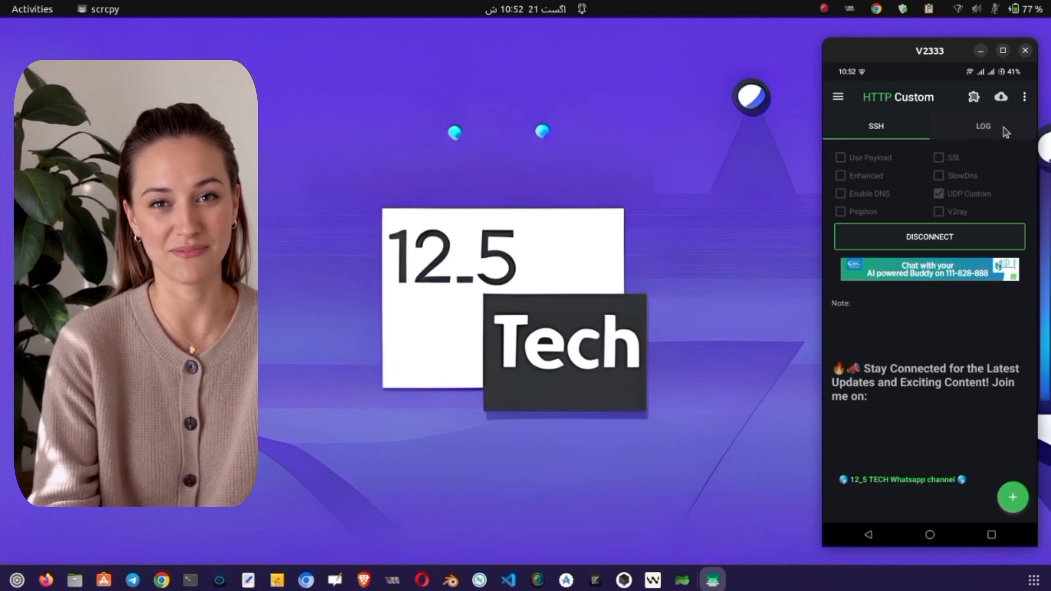
click(1024, 97)
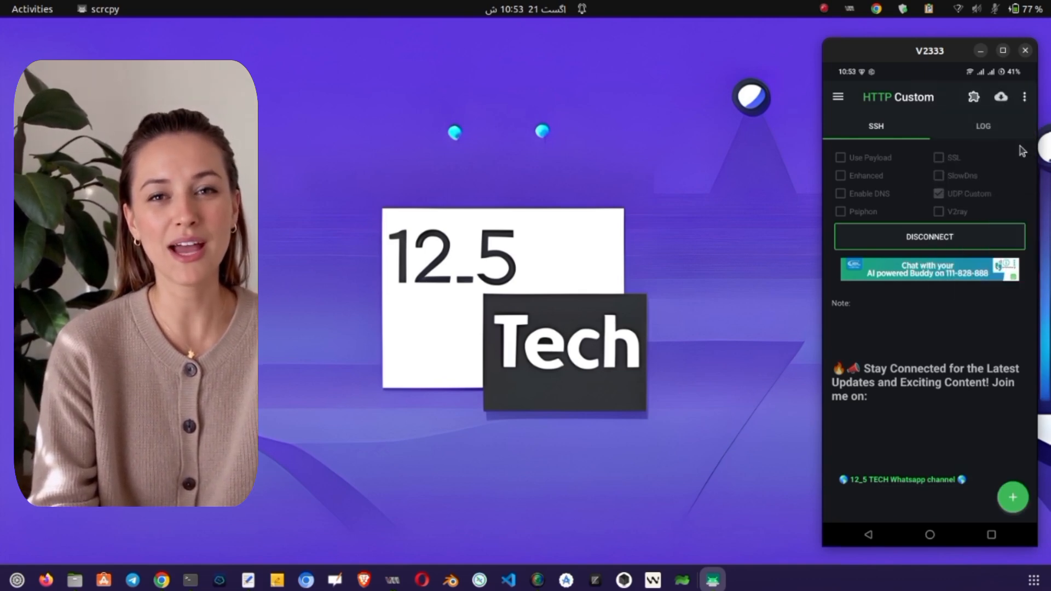
click(983, 127)
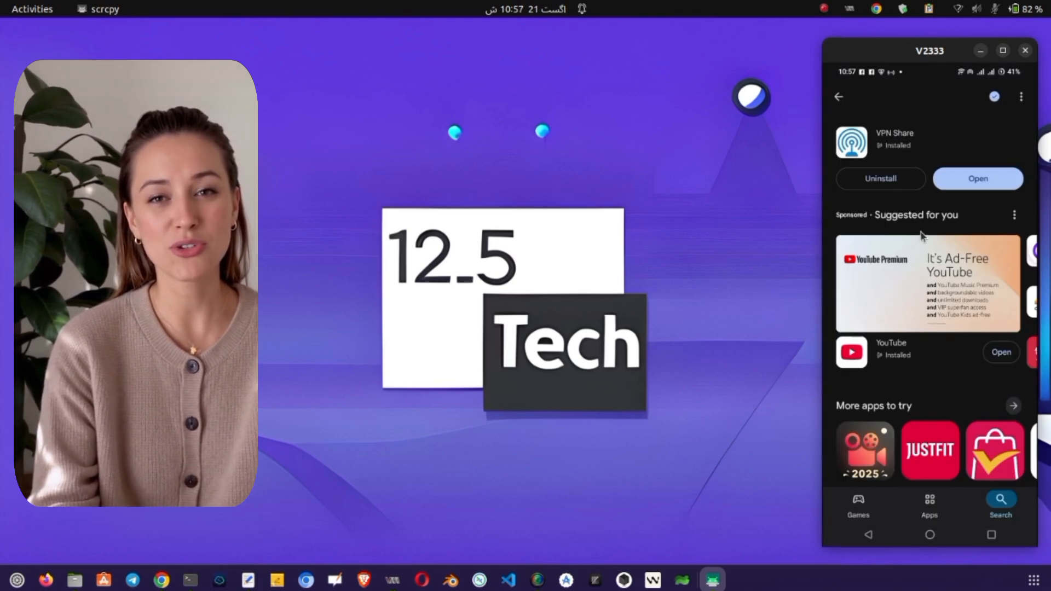
Launch VPN Share, dismiss the welcome notice, switch proxy sharing on and allow notifications.
click(977, 178)
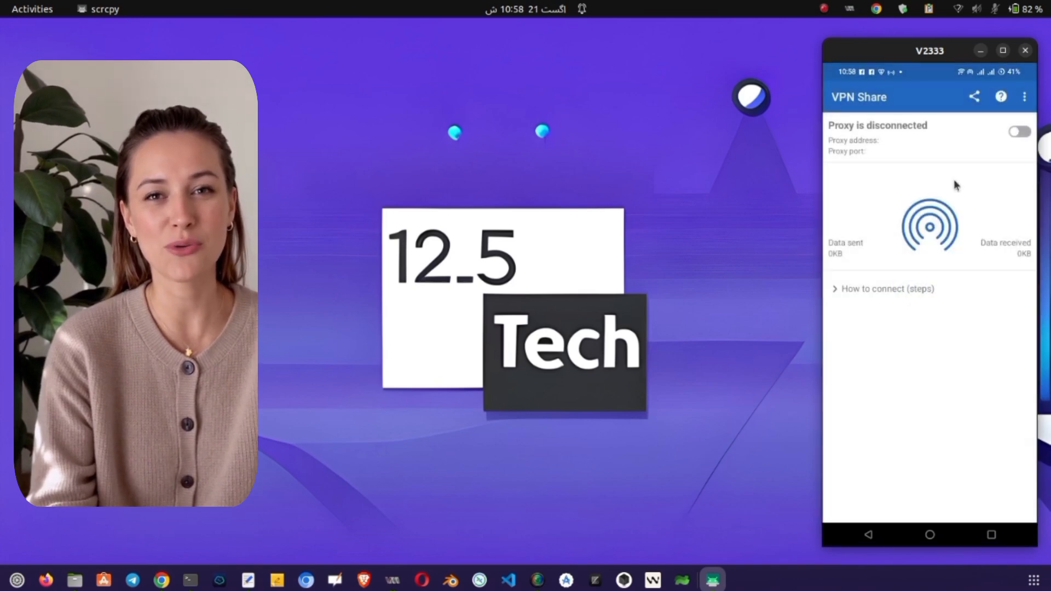
click(1000, 97)
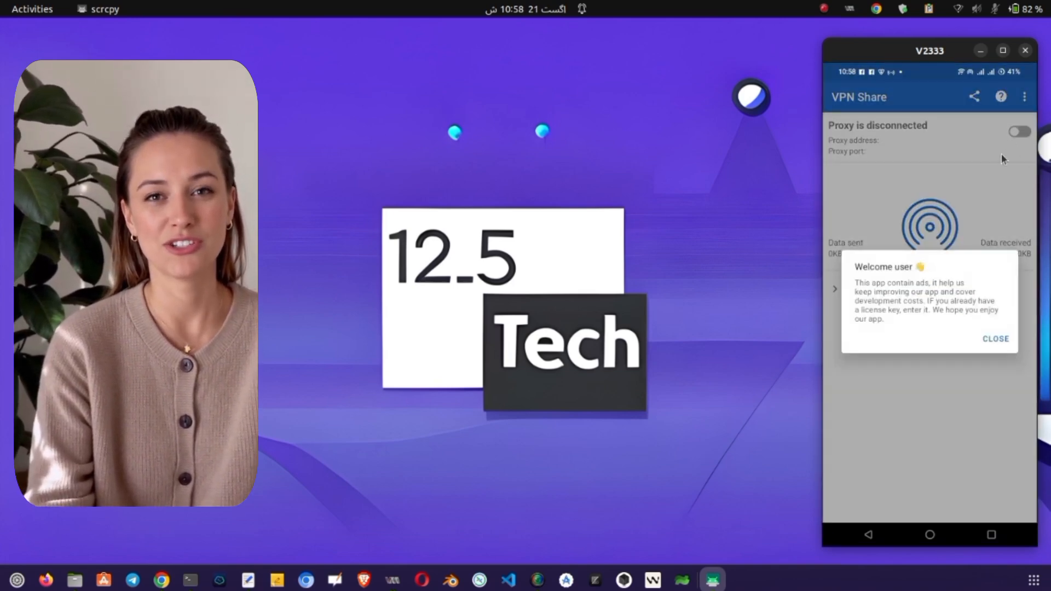
click(995, 338)
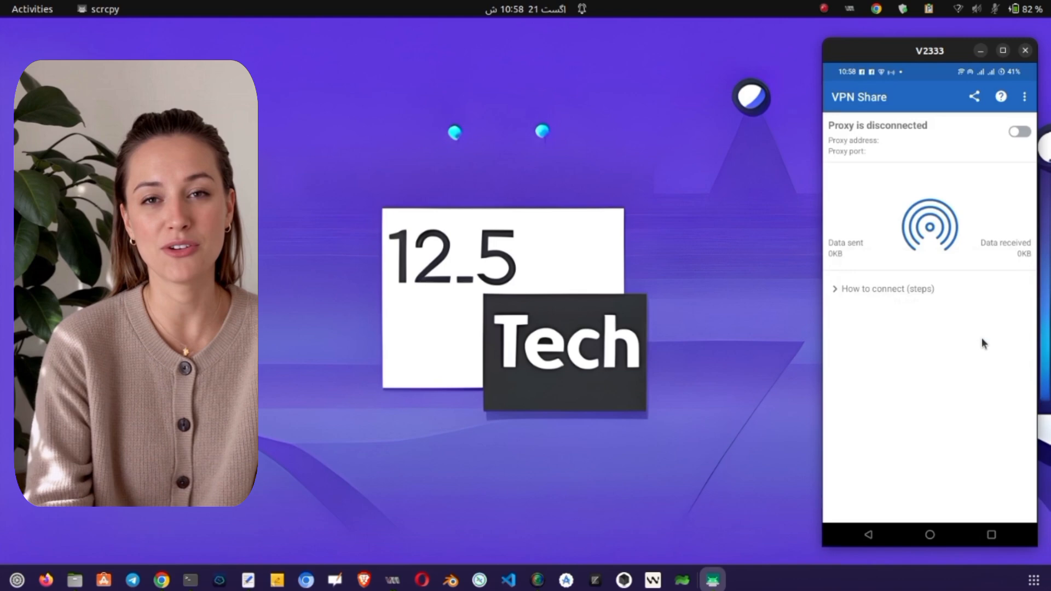
click(1017, 131)
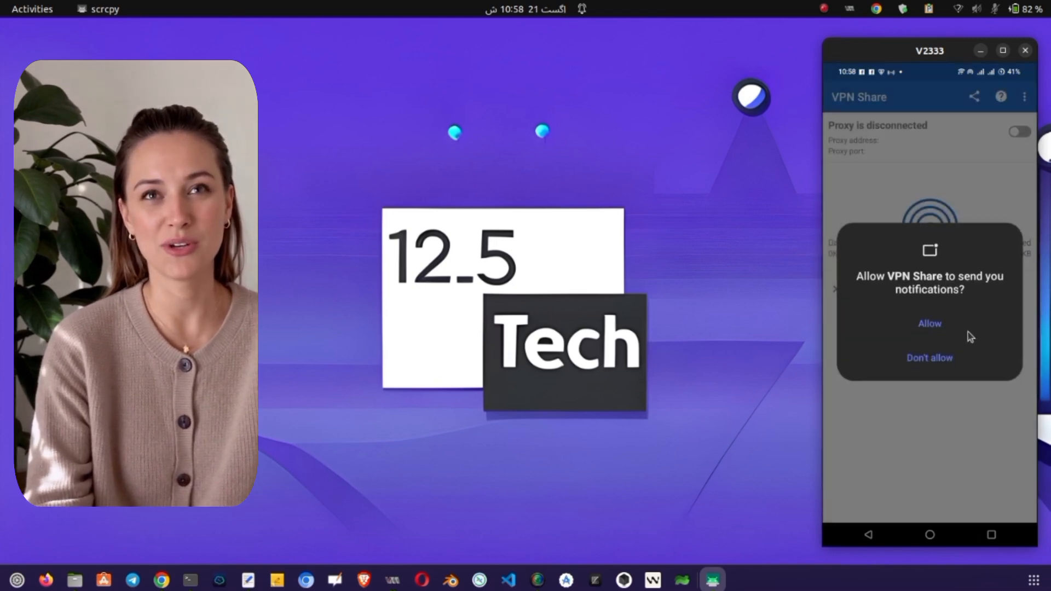
click(930, 323)
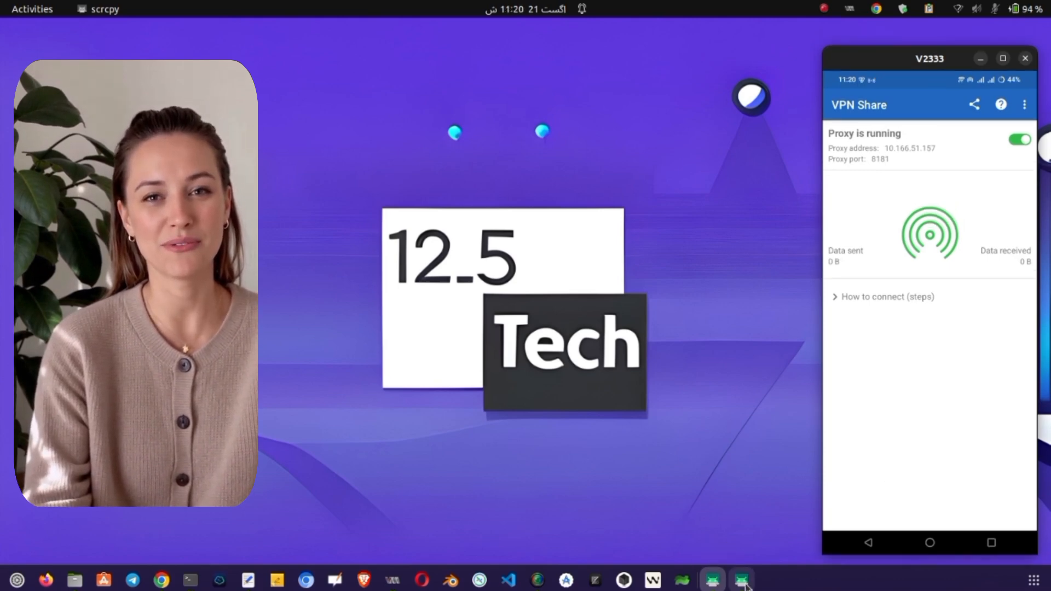
Set the second phone's connected Wi-Fi network to use a manual proxy.
click(741, 580)
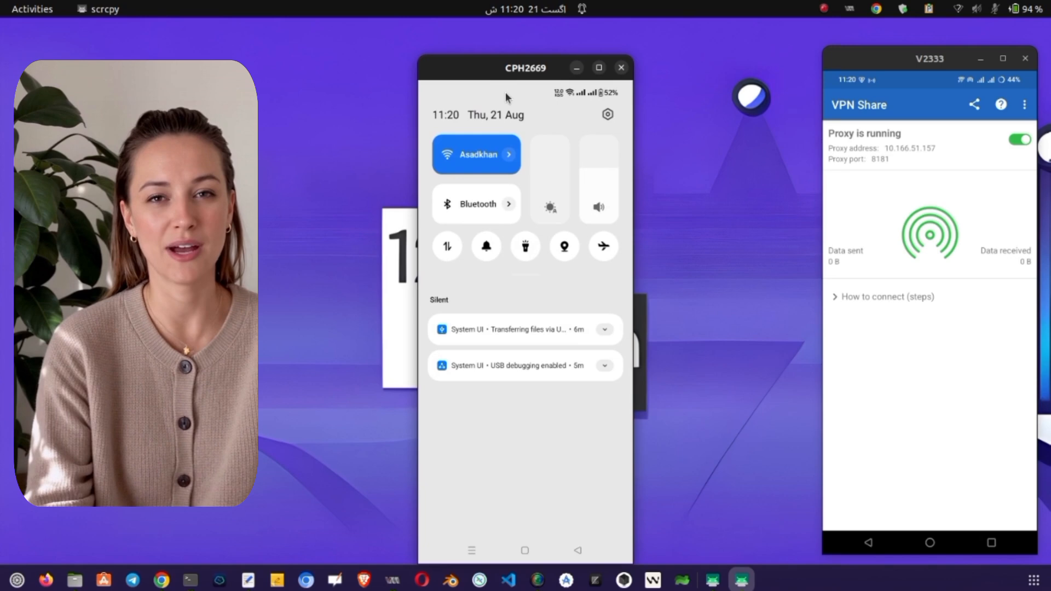
click(476, 155)
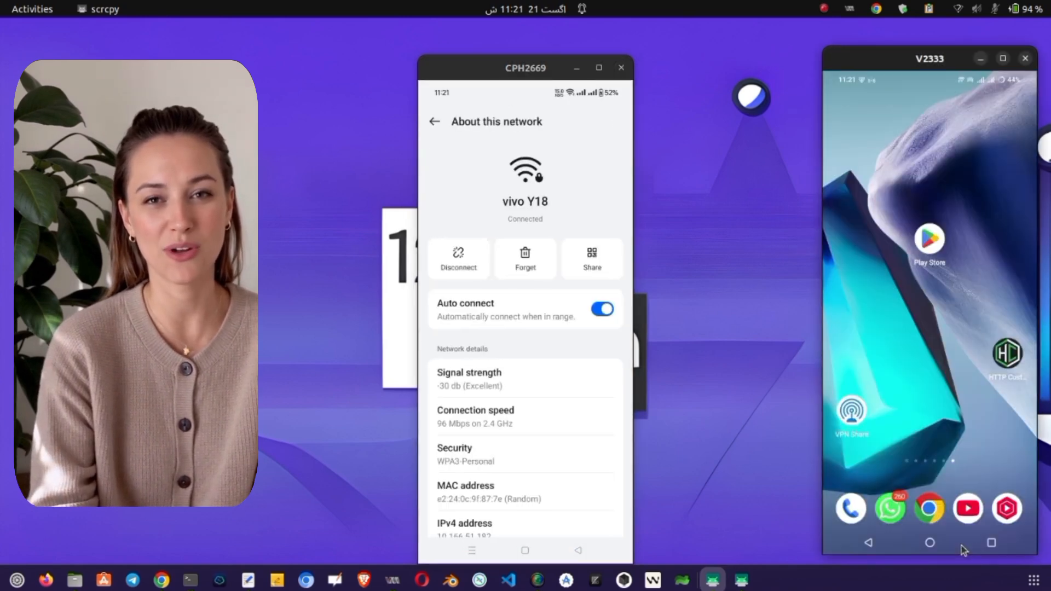
scroll(down, 3)
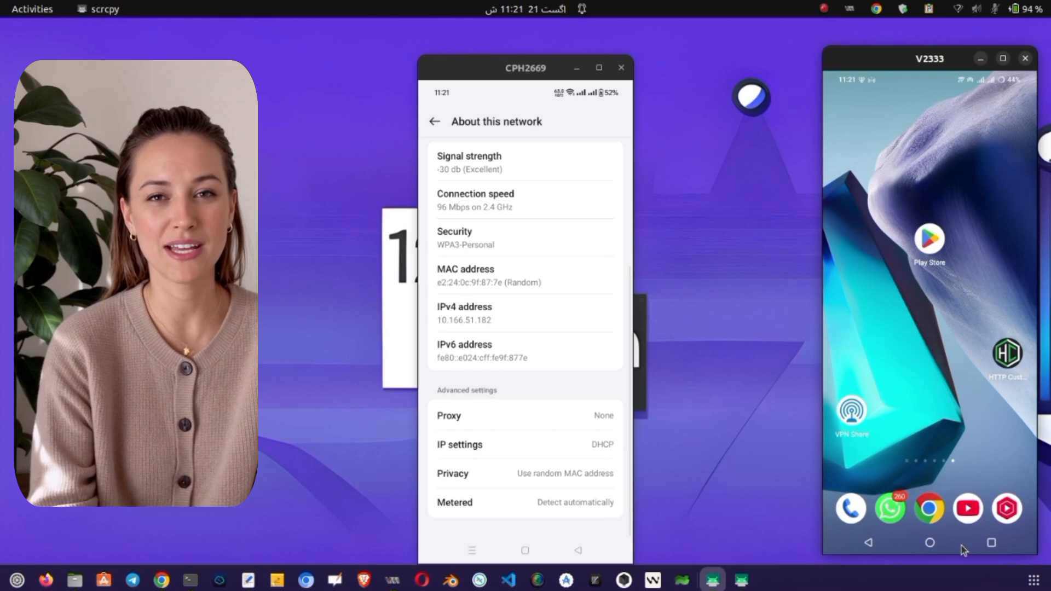
click(449, 416)
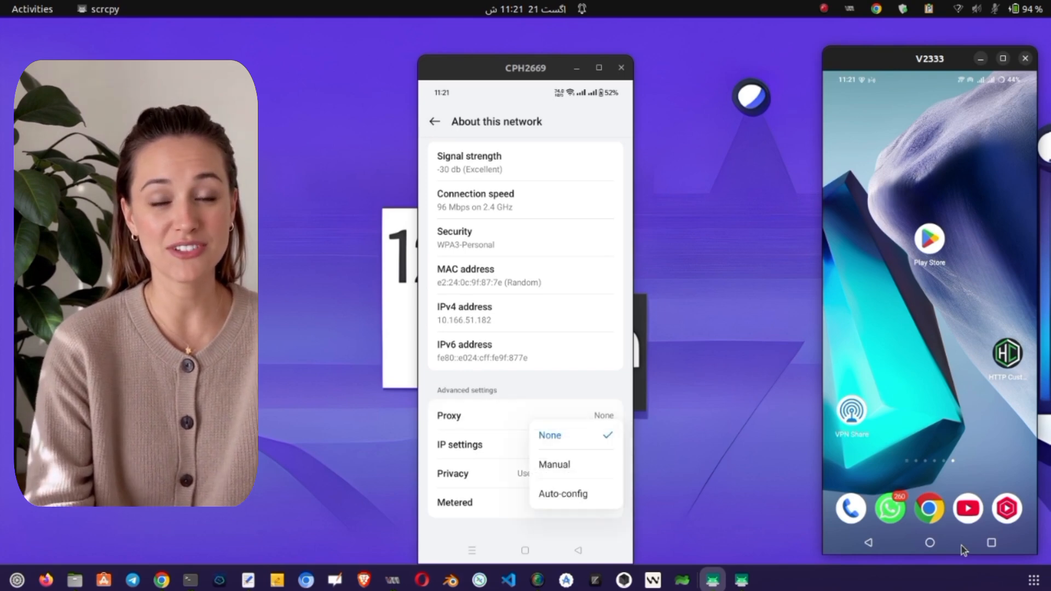
click(554, 464)
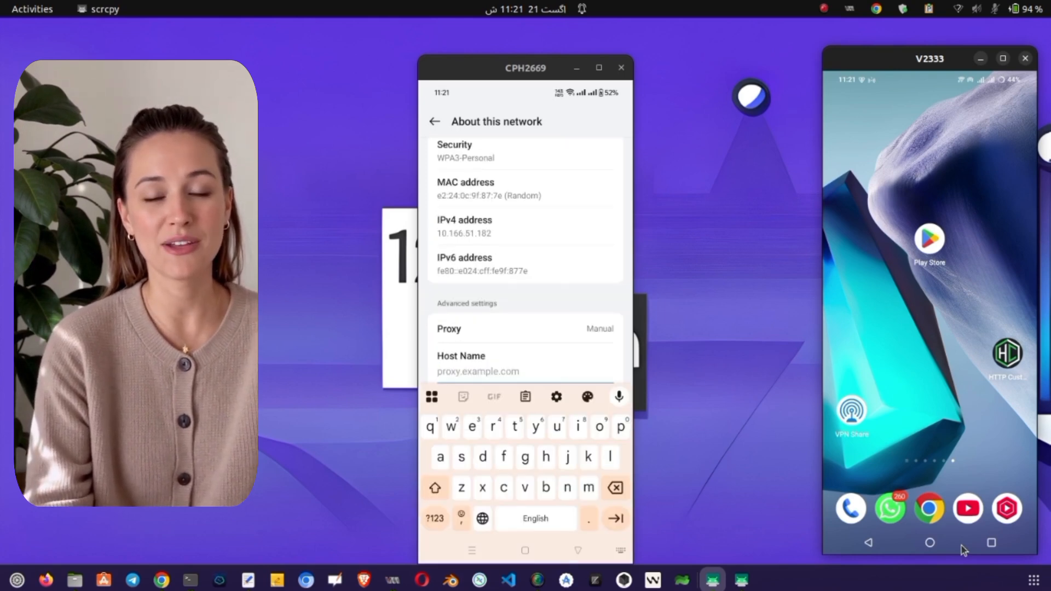
Enter proxy host 10.166.51.157 and port 8181 for the Wi-Fi network.
text(10.166.51.157)
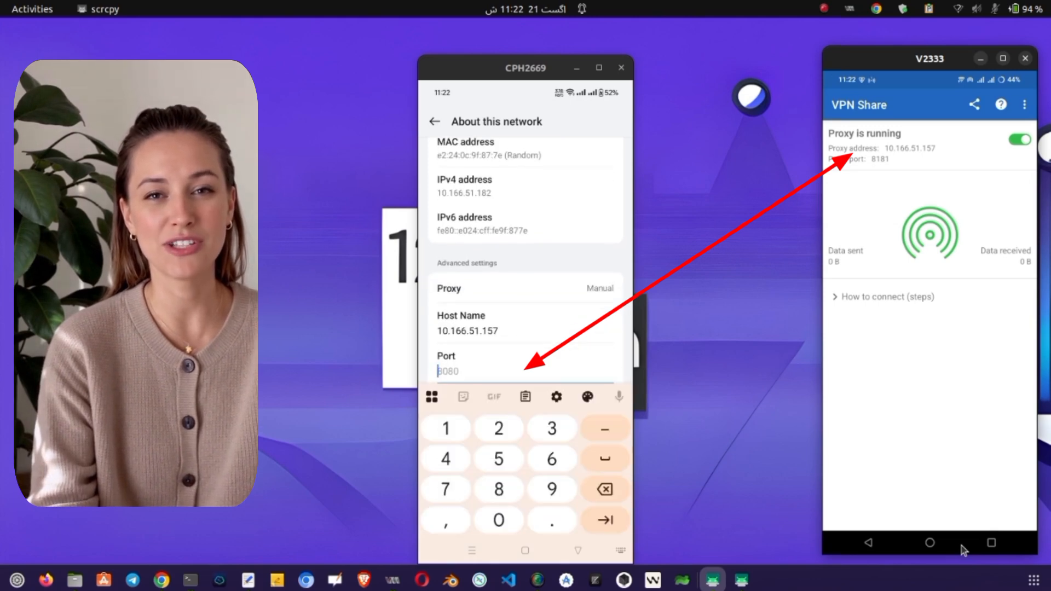
text(8181)
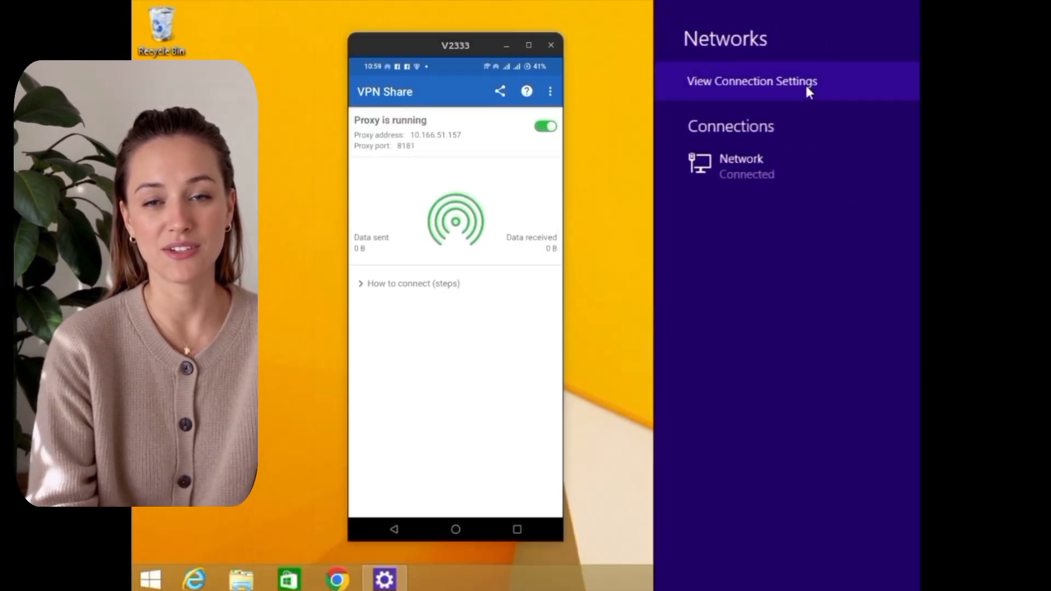
Turn on 'Use a proxy server' in Windows and begin entering the address 10.
click(751, 81)
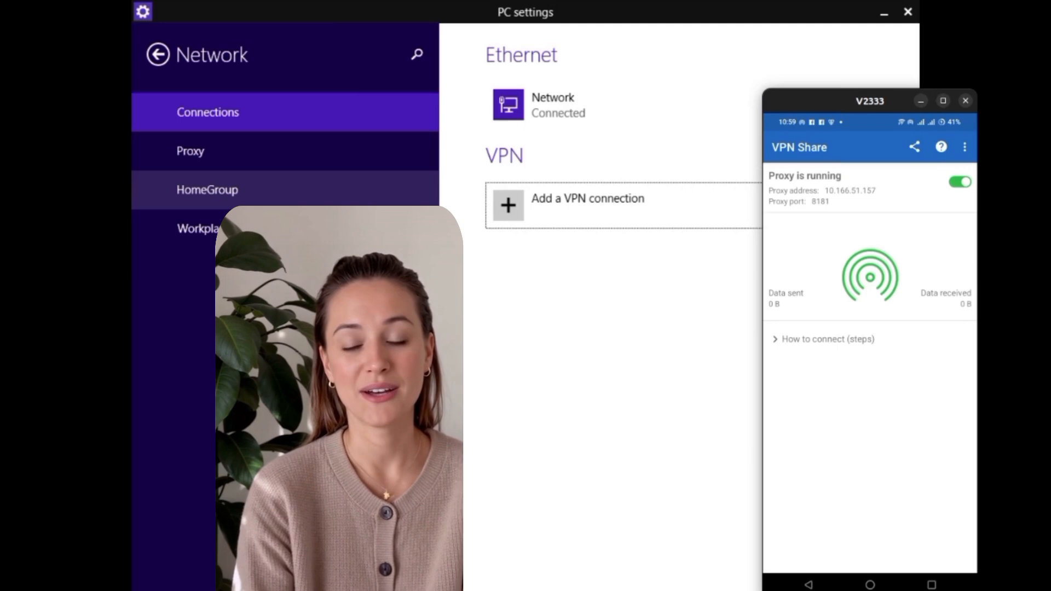
click(189, 150)
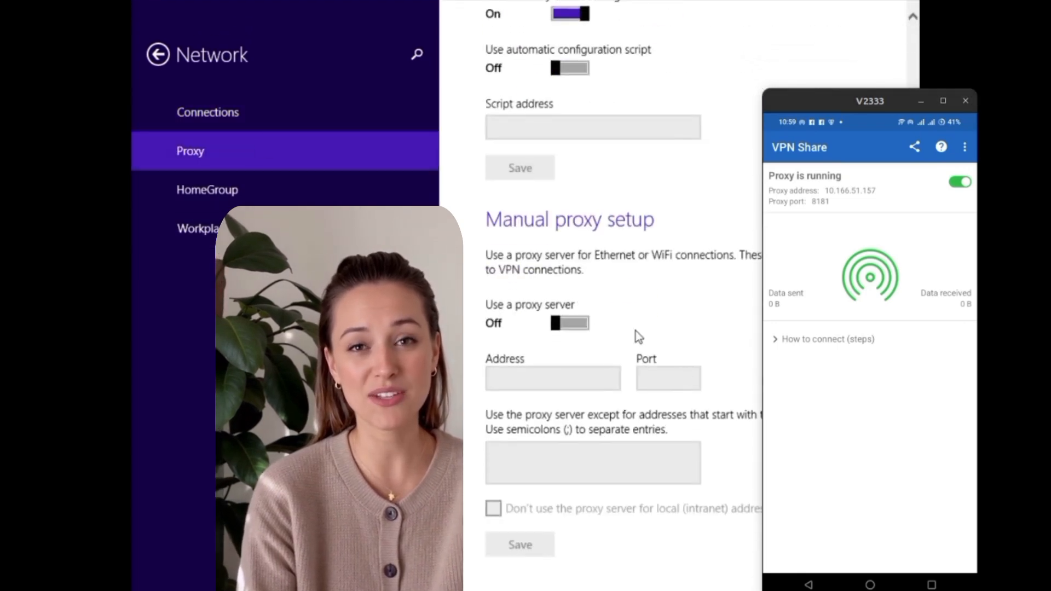
click(569, 322)
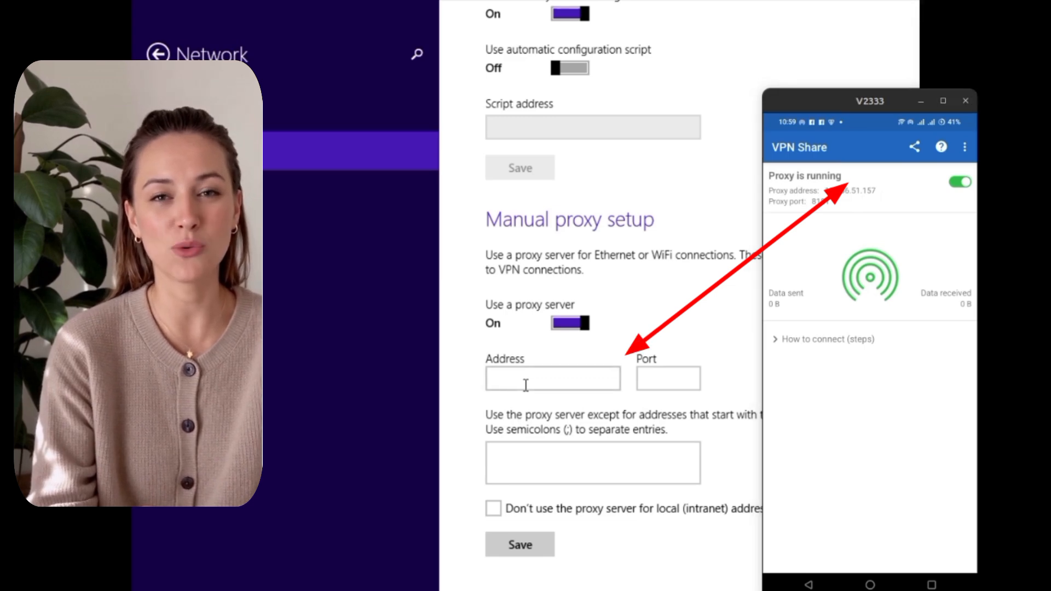
text(10.)
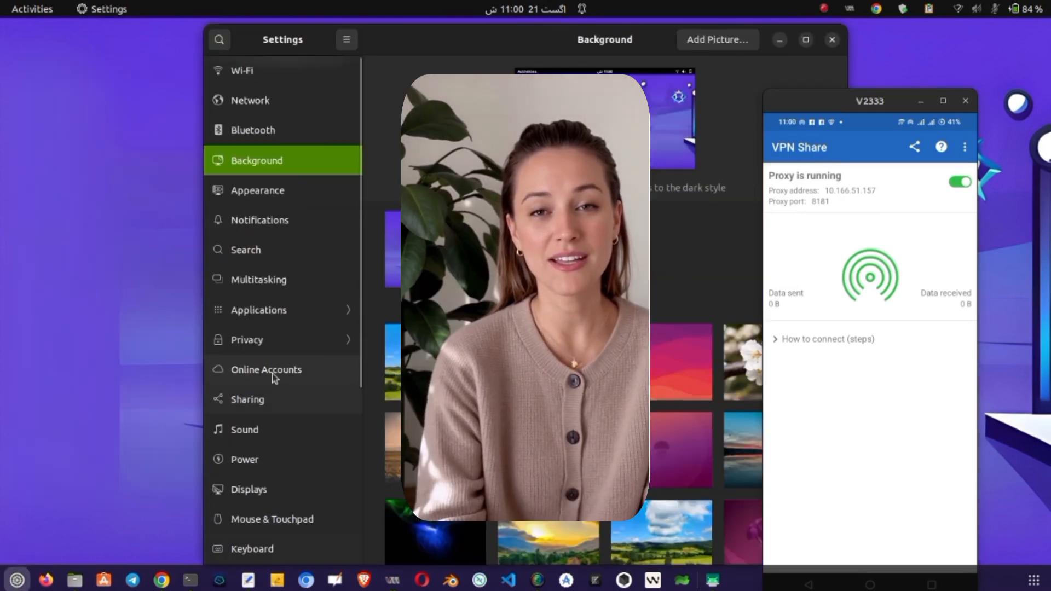
Set GNOME's network proxy to manual with HTTP proxy 10.166.51.157 on port 8181.
click(249, 99)
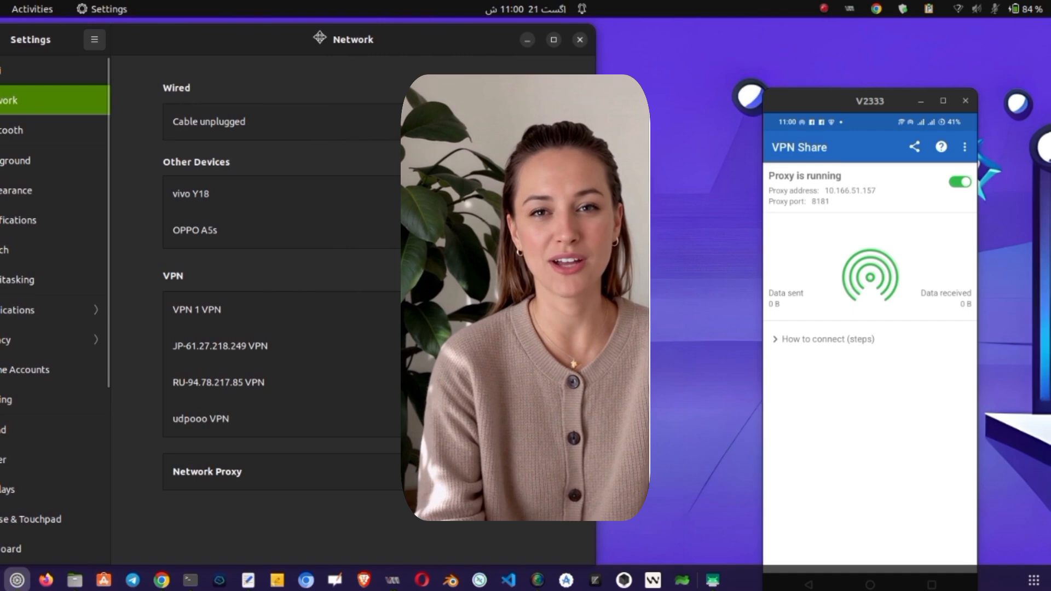
click(206, 471)
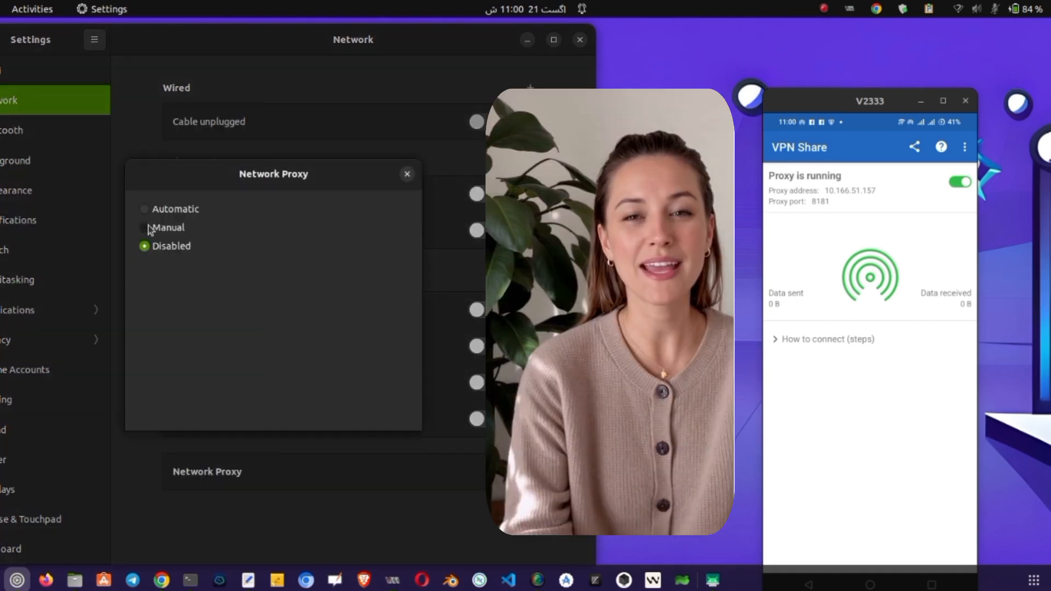
click(144, 227)
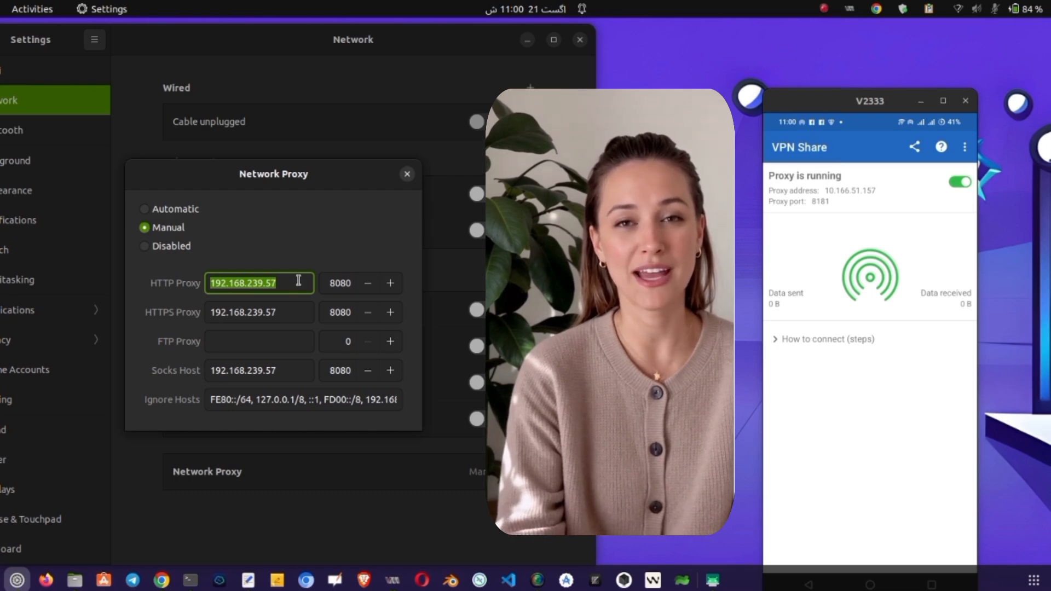
text(10.)
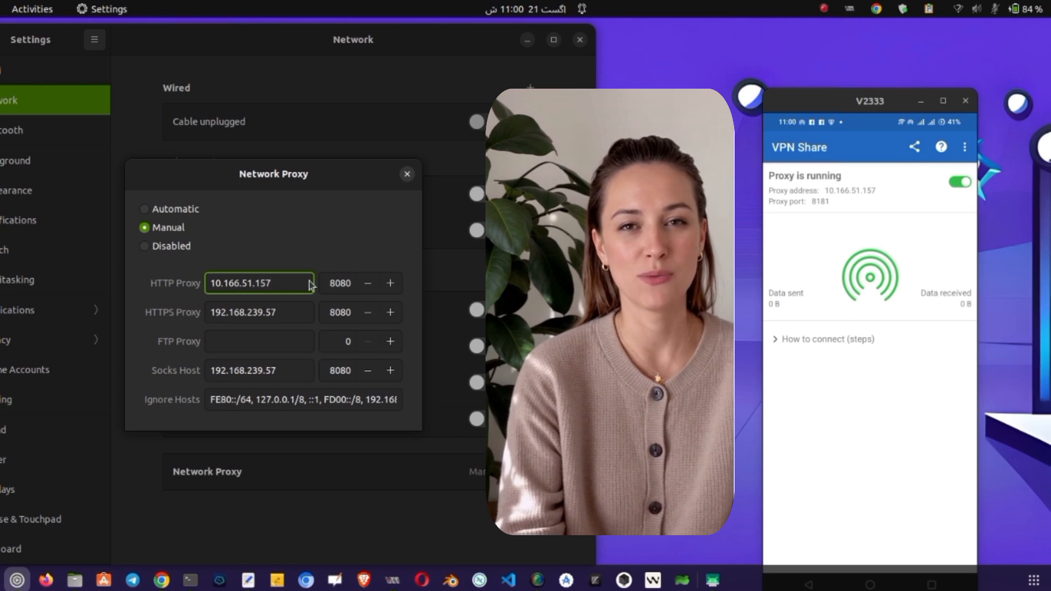
click(347, 283)
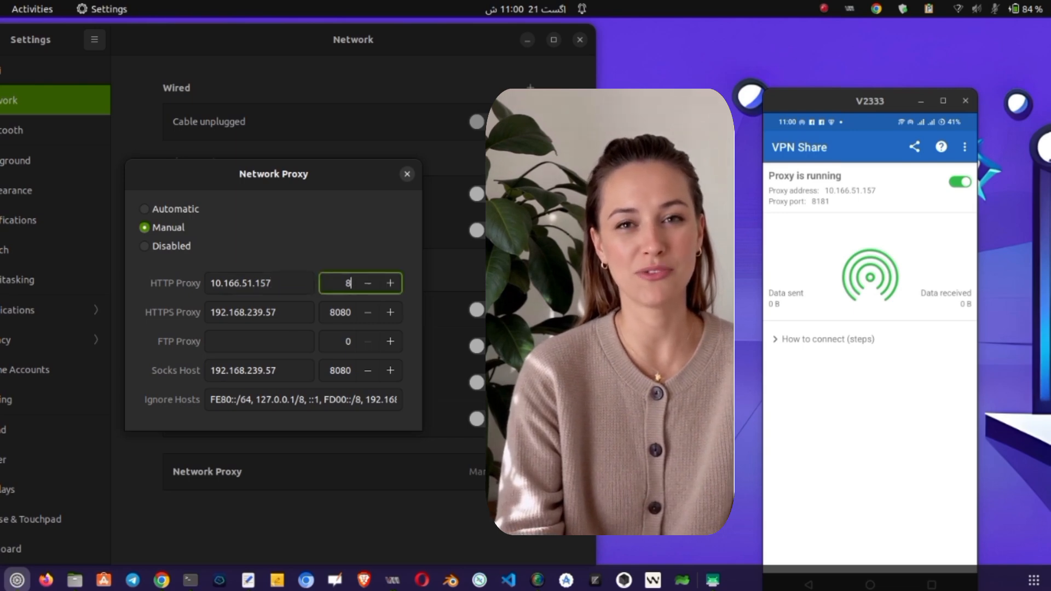
text(181)
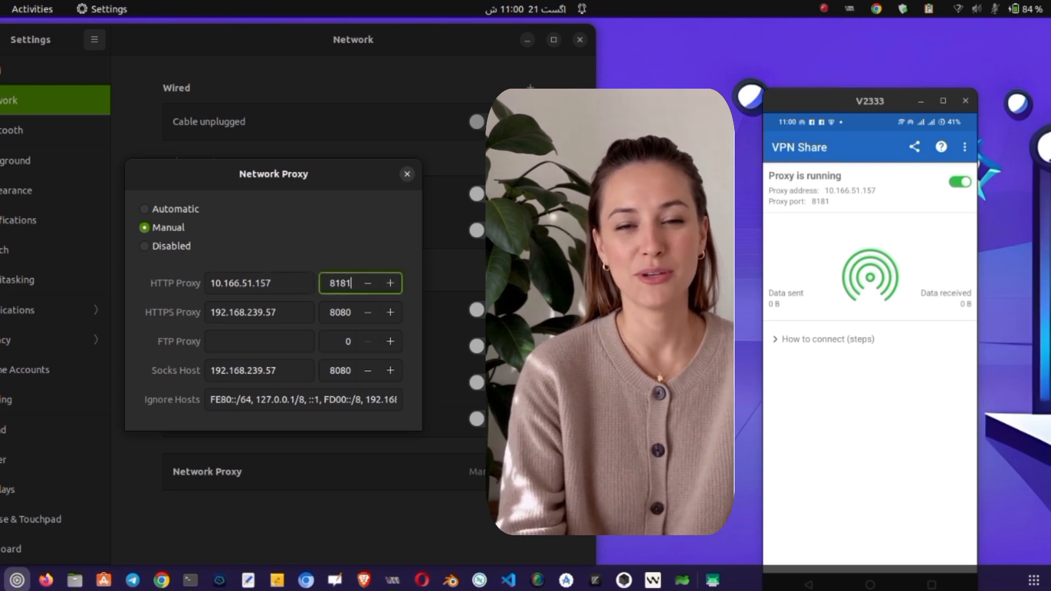